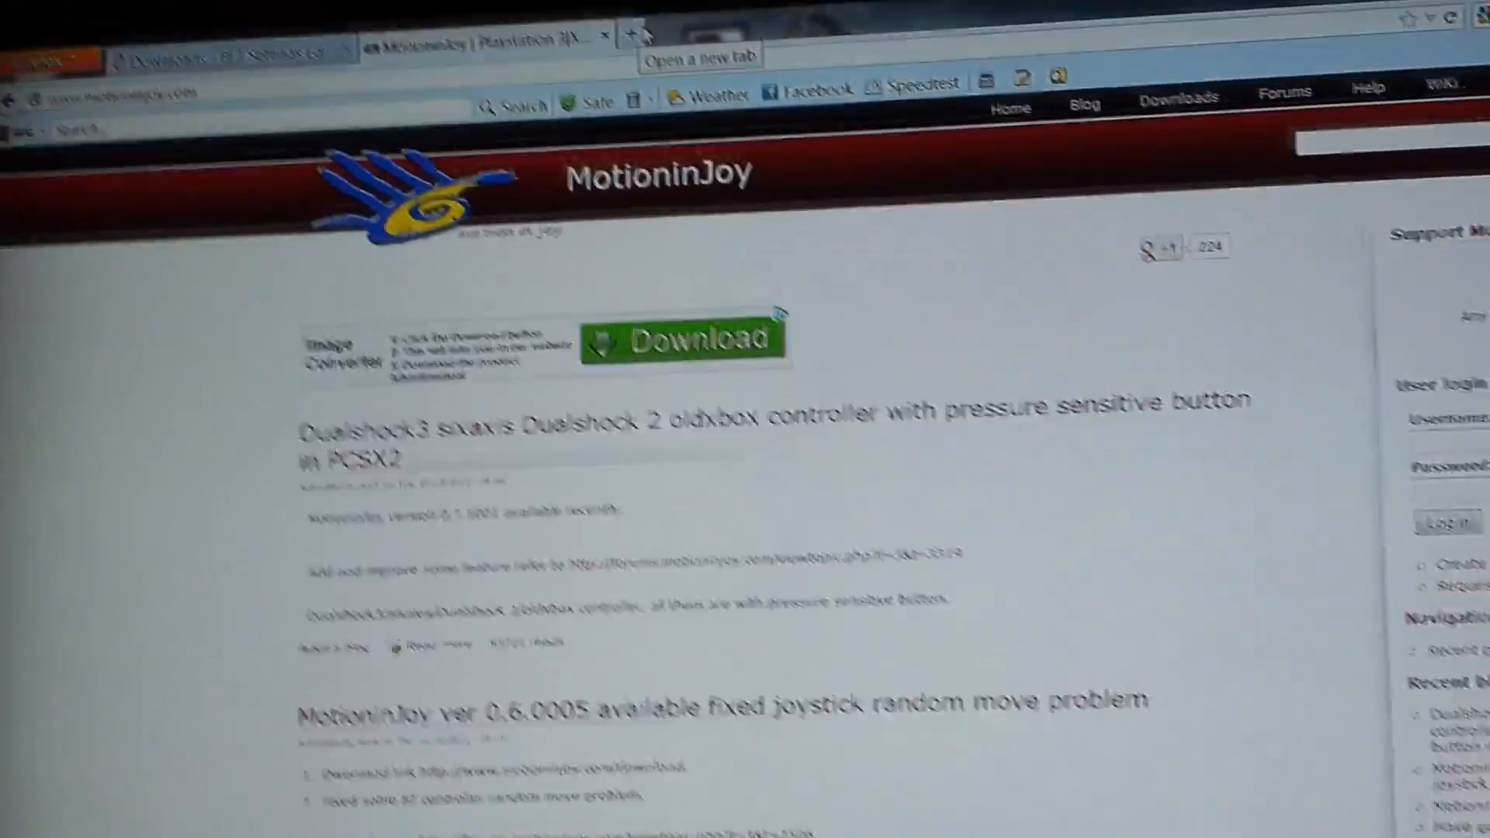
Show the Driver Manager listing the USB controller with the MotioninJoy driver loaded
{"action": "scroll", "scroll_direction": "down", "scroll_amount": 3}
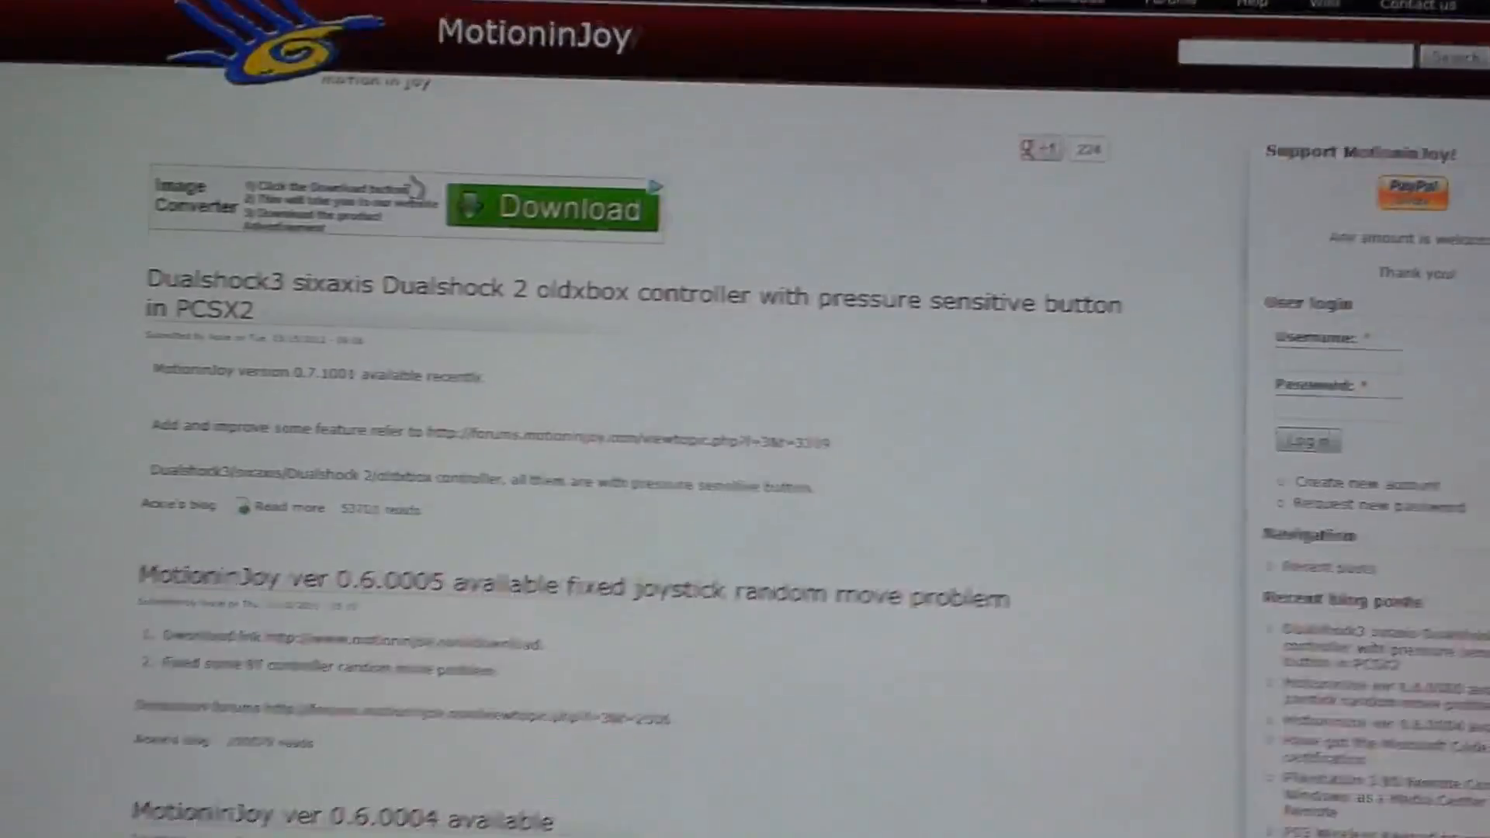
{"action": "scroll", "scroll_direction": "down", "scroll_amount": 3}
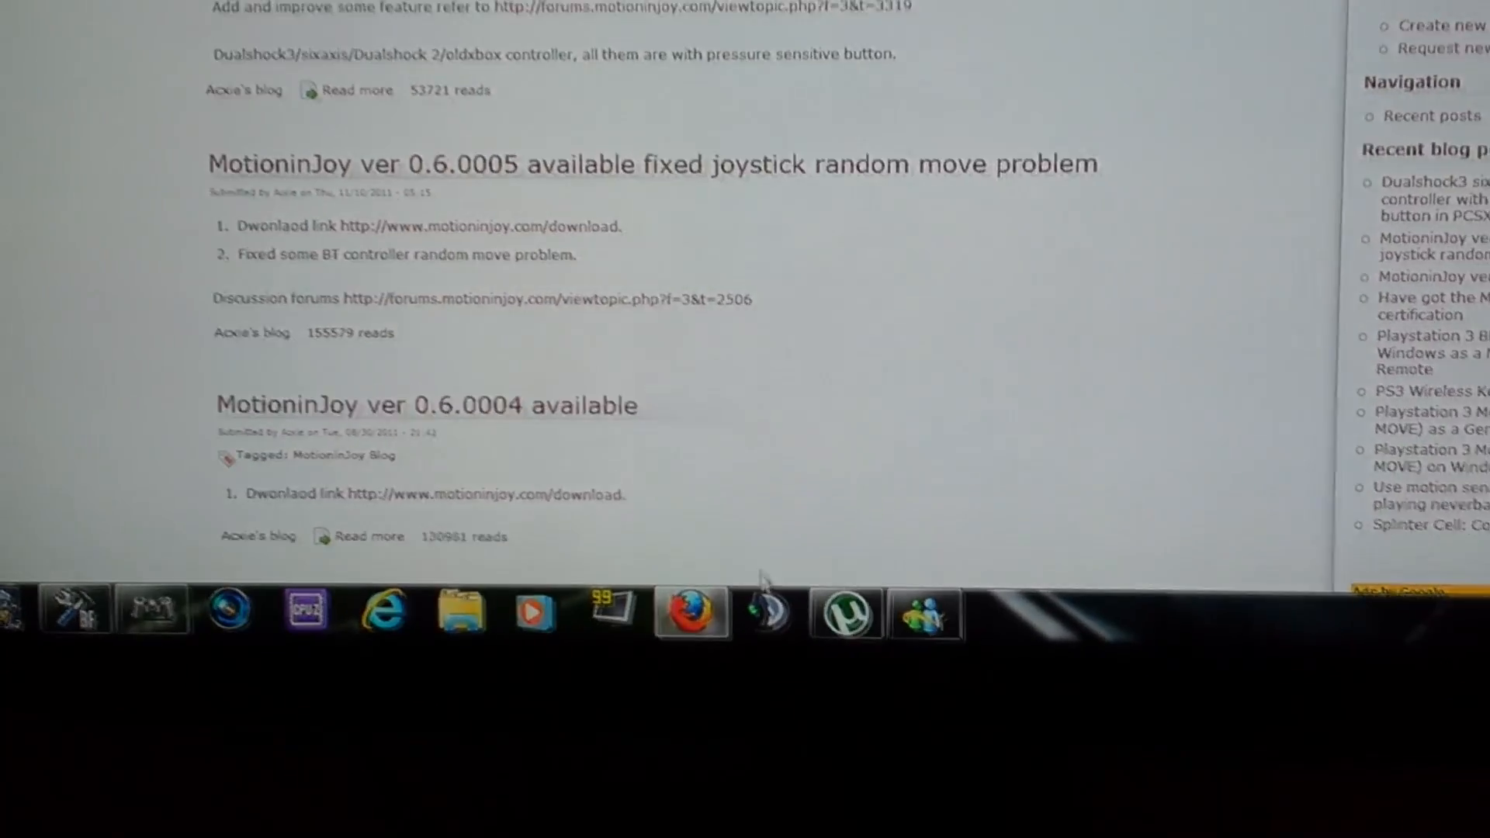
{"action": "scroll", "scroll_direction": "up", "scroll_amount": 3}
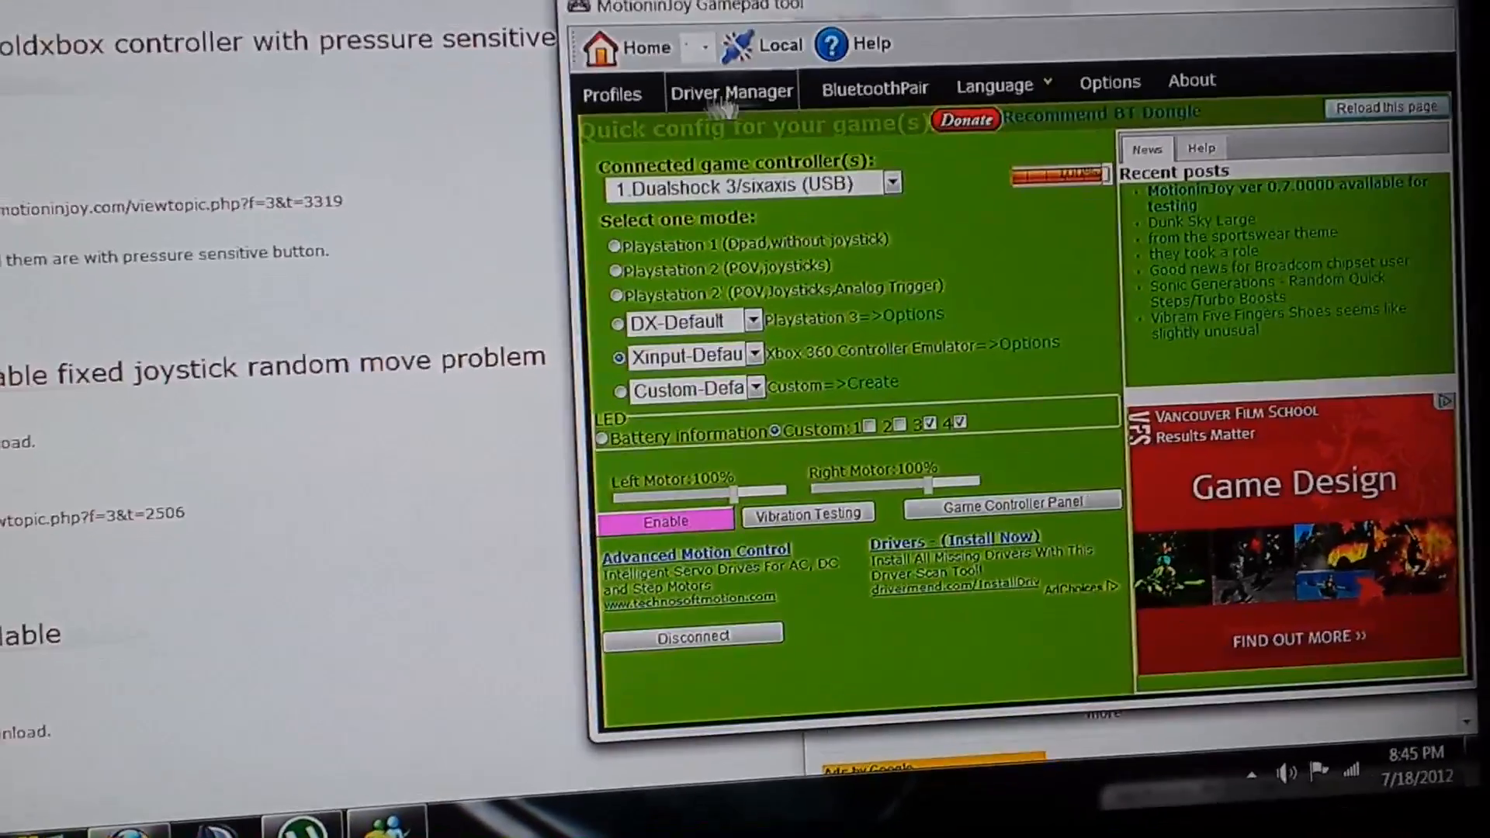
{"action": "left_click", "coordinate": [731, 91]}
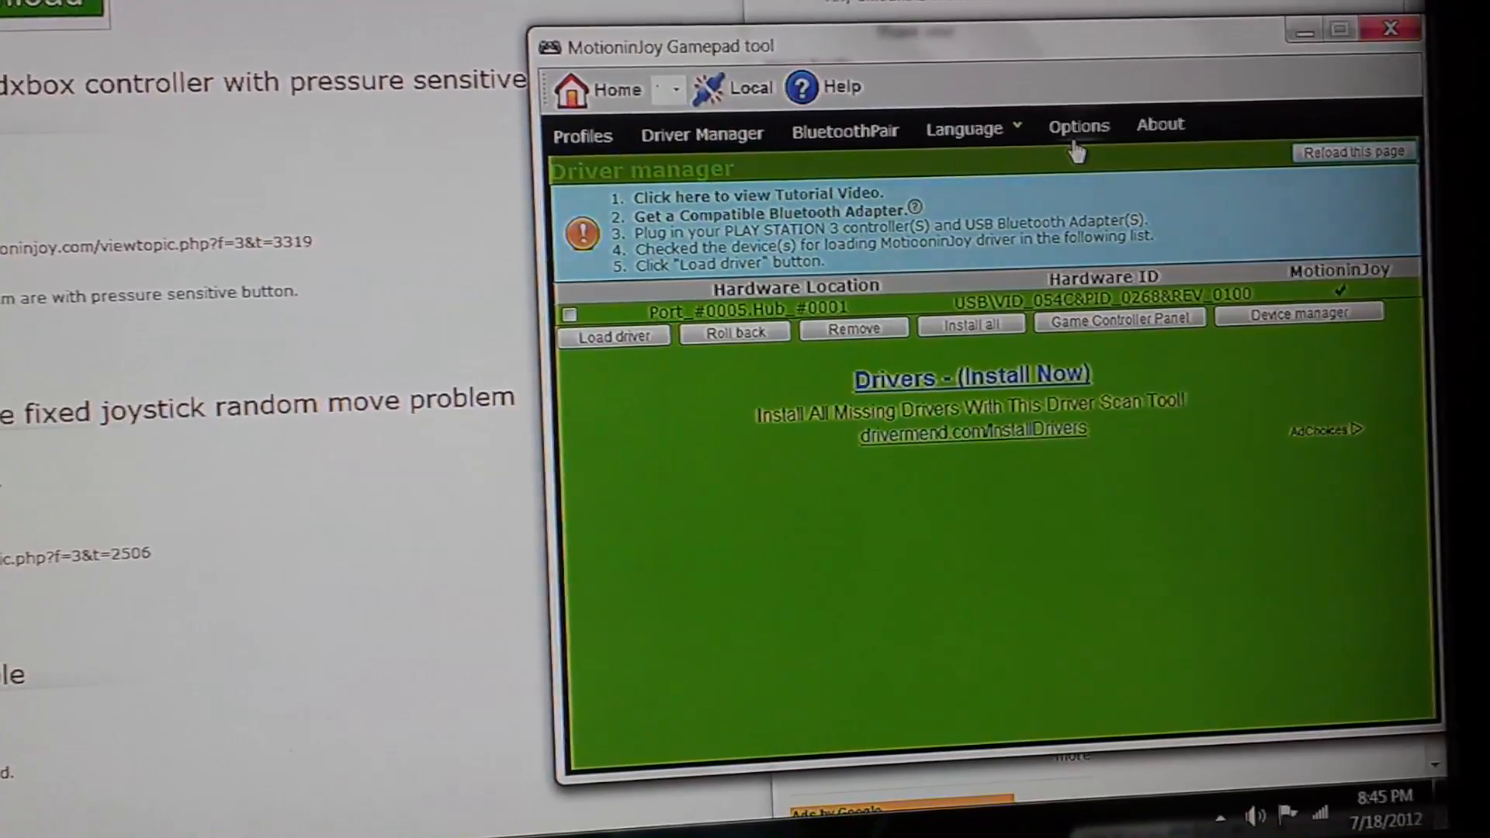
{"action": "left_click", "coordinate": [1077, 124]}
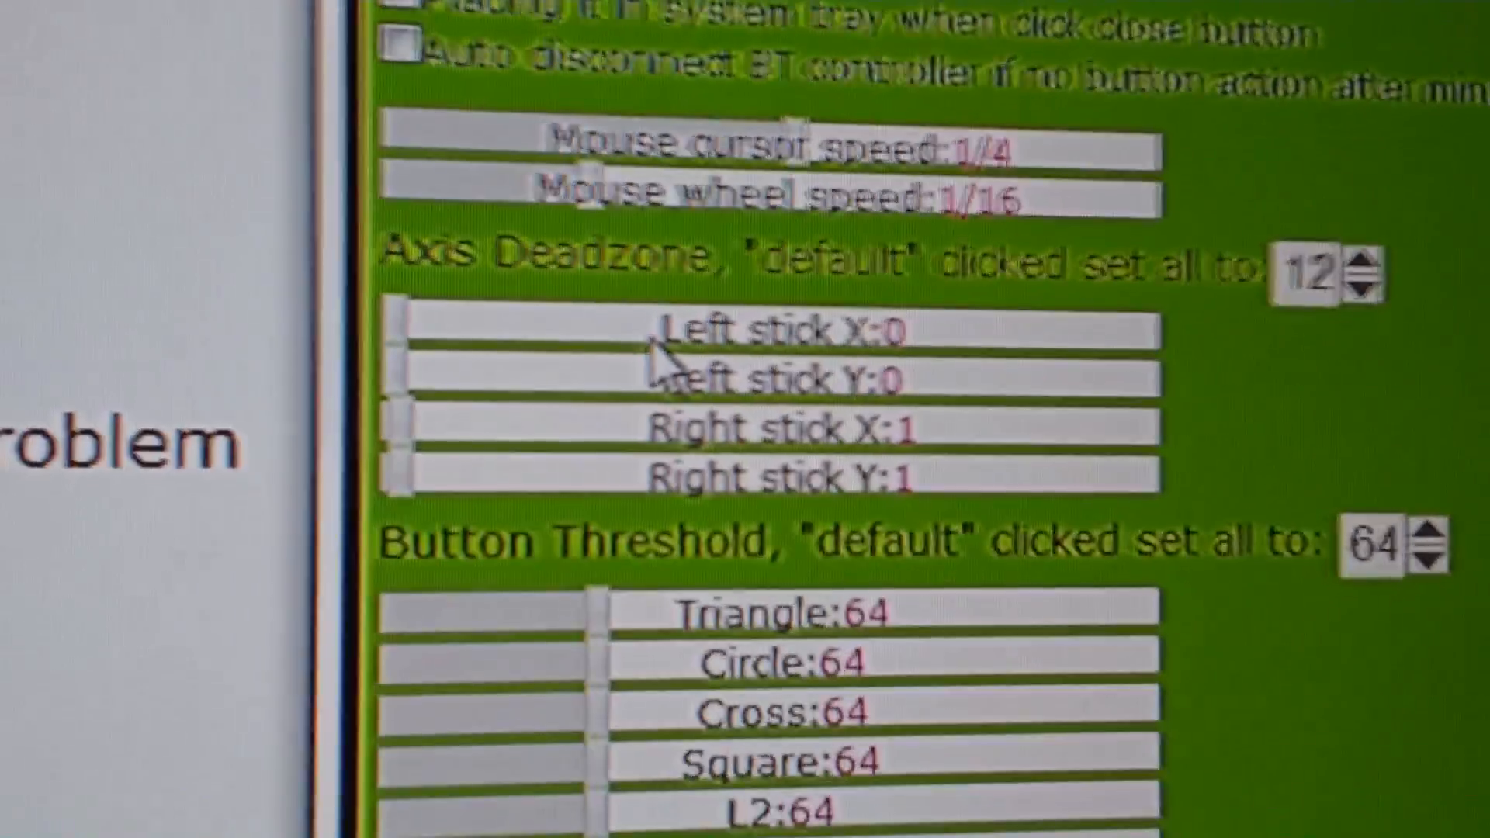
Scroll the Options page down to the Axis Deadzone sliders
{"action": "scroll", "scroll_direction": "down", "scroll_amount": 3}
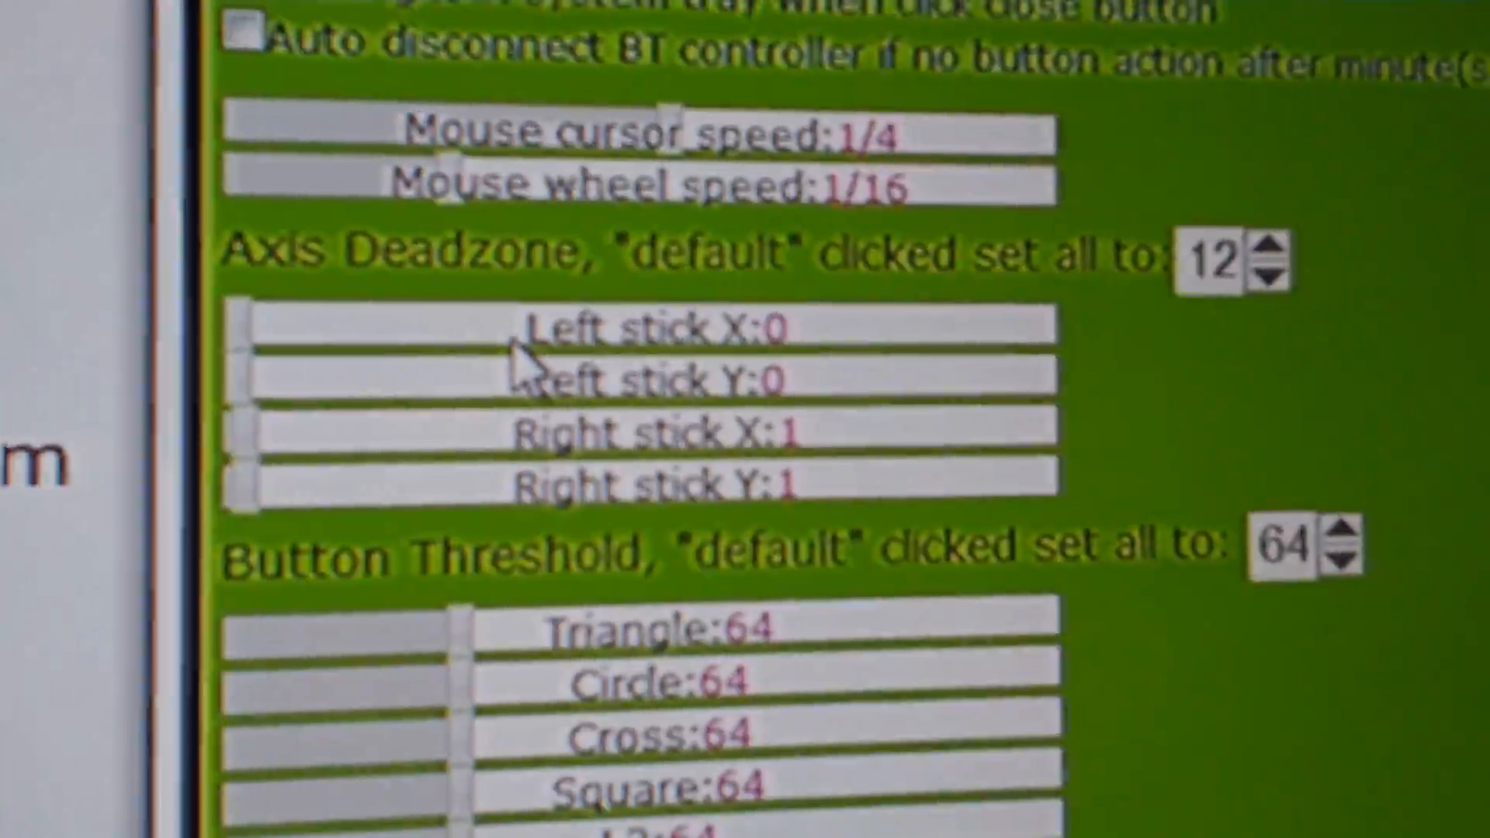
{"action": "scroll", "scroll_direction": "down", "scroll_amount": 3}
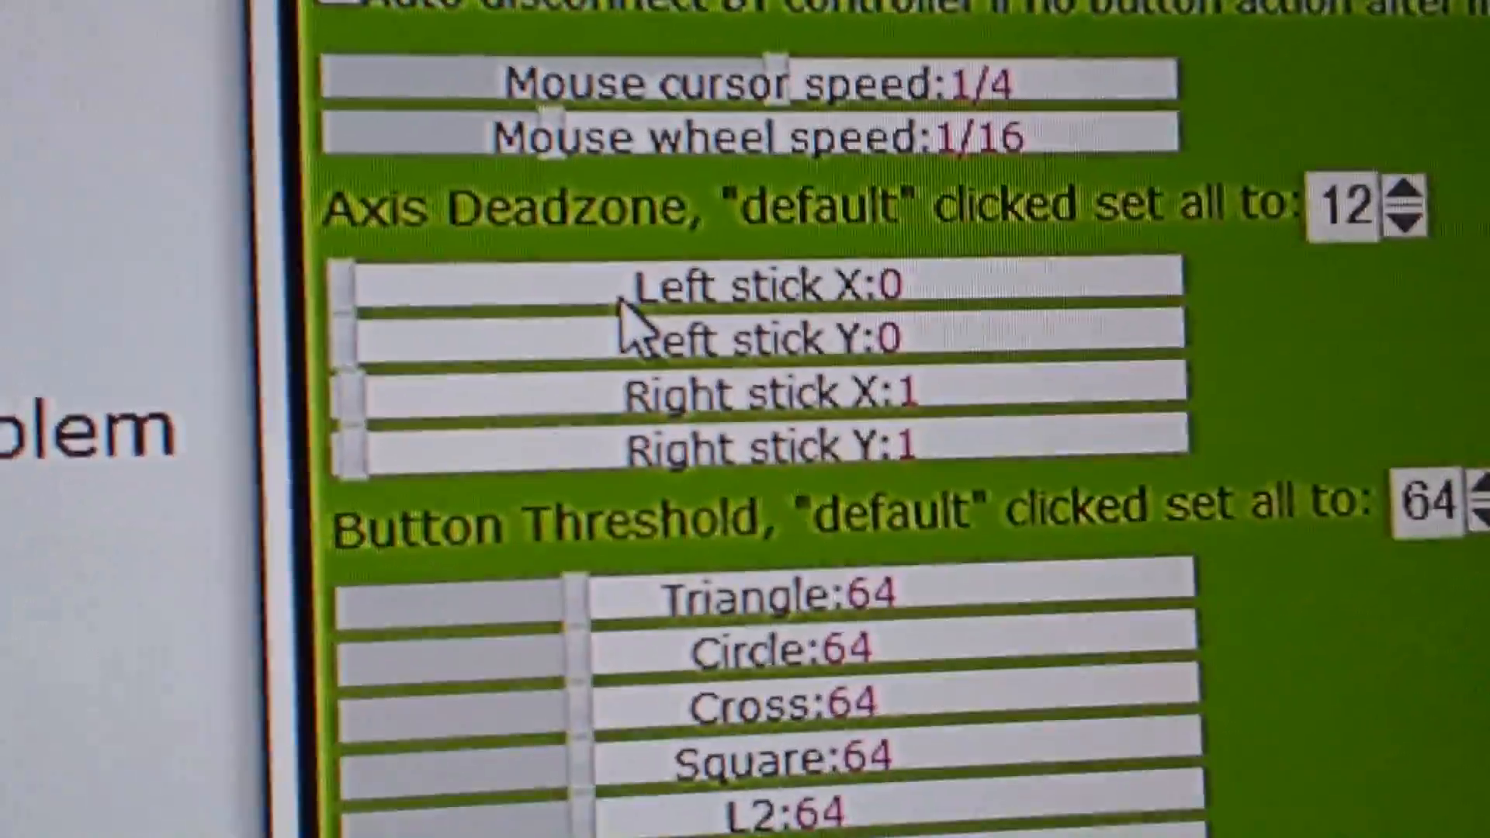
{"action": "scroll", "scroll_direction": "down", "scroll_amount": 3}
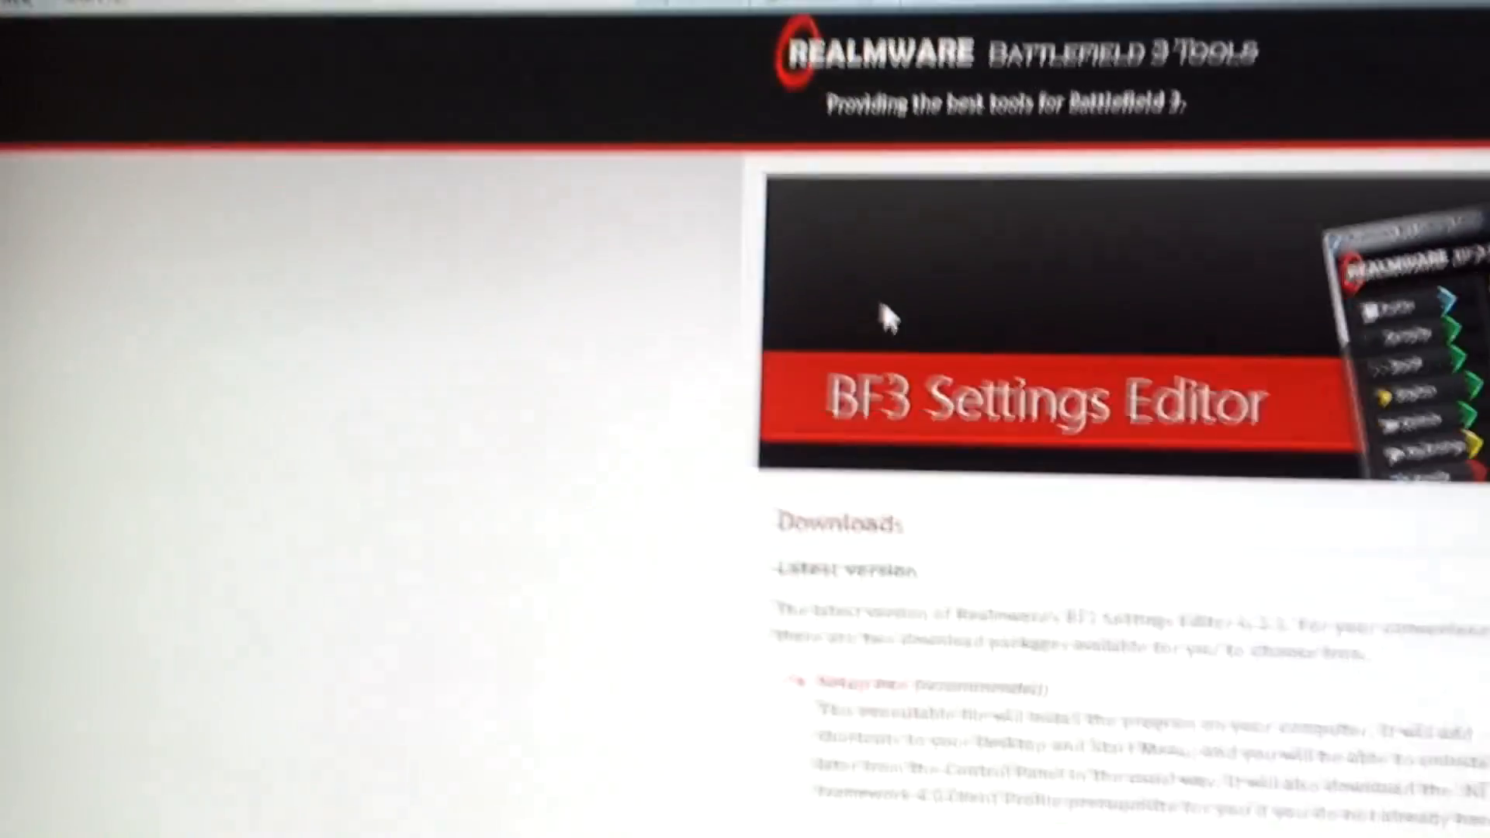
Scroll down the Realmware BF3 Settings Editor download page
{"action": "scroll", "scroll_direction": "down", "scroll_amount": 3}
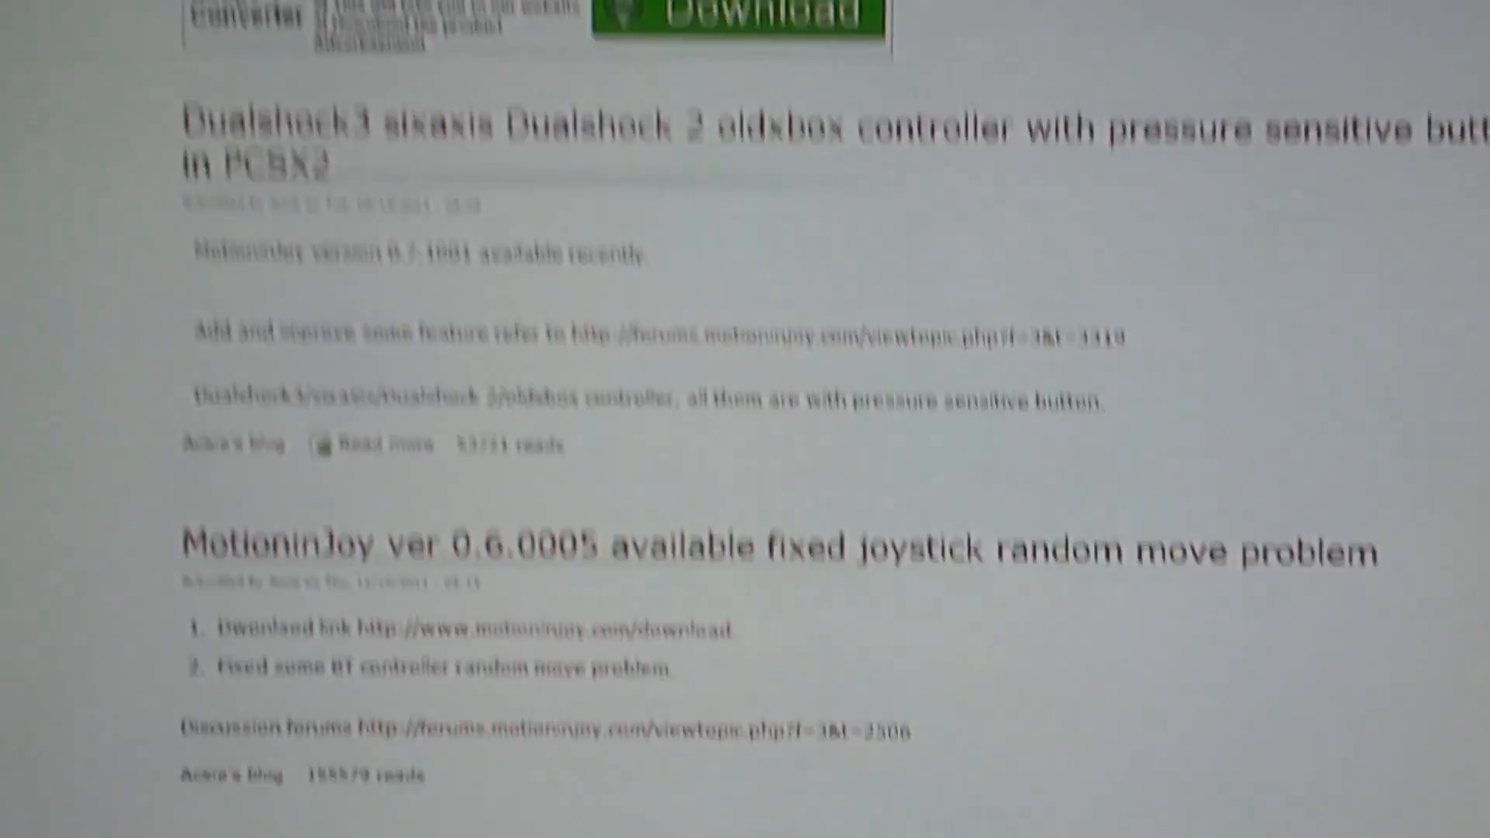
Scroll the MotioninJoy blog down to the ver 0.6.0005 and 0.6.0004 announcements
{"action": "scroll", "scroll_direction": "down", "scroll_amount": 3}
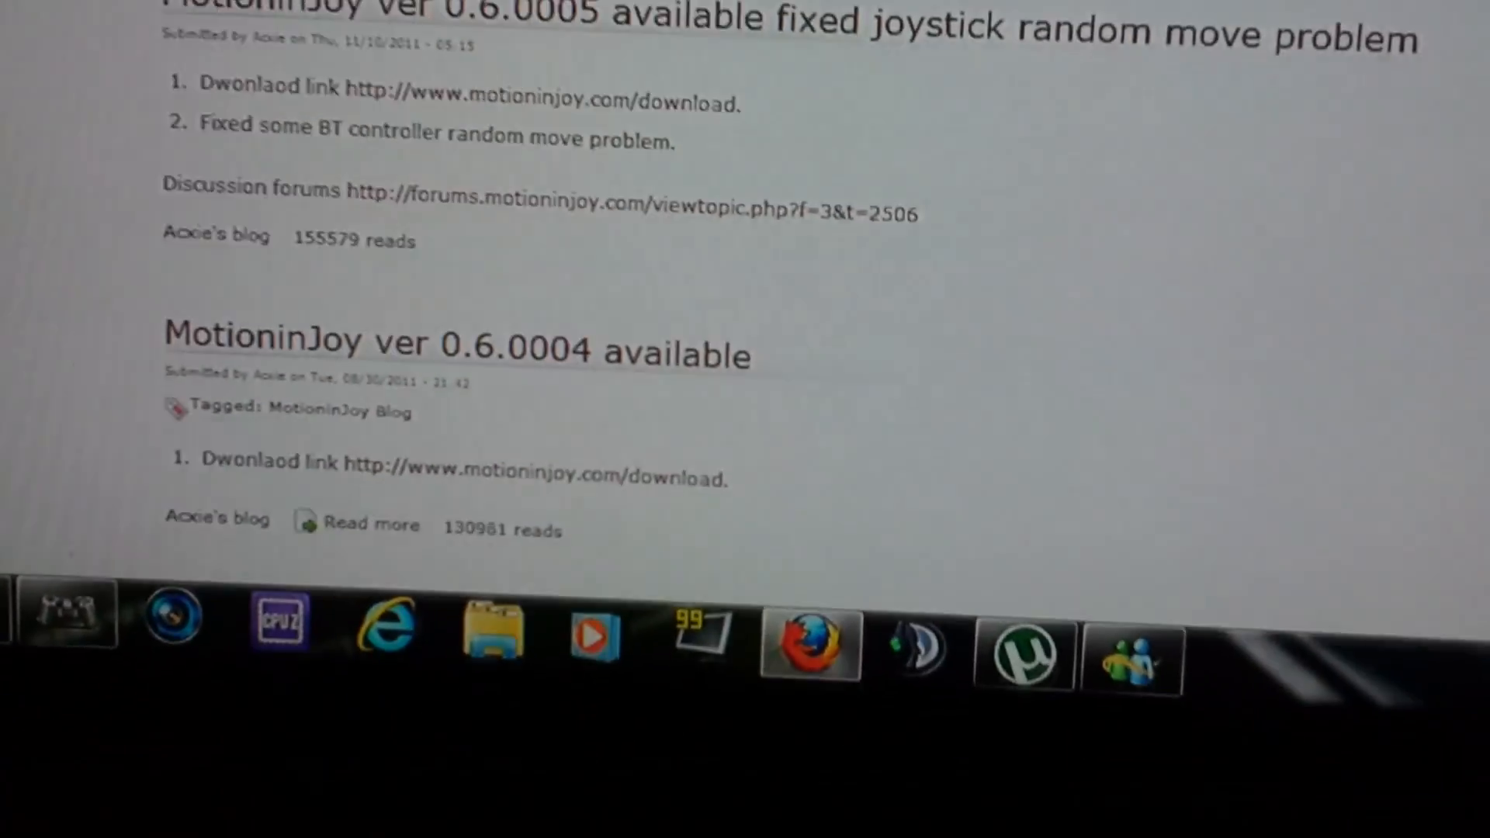